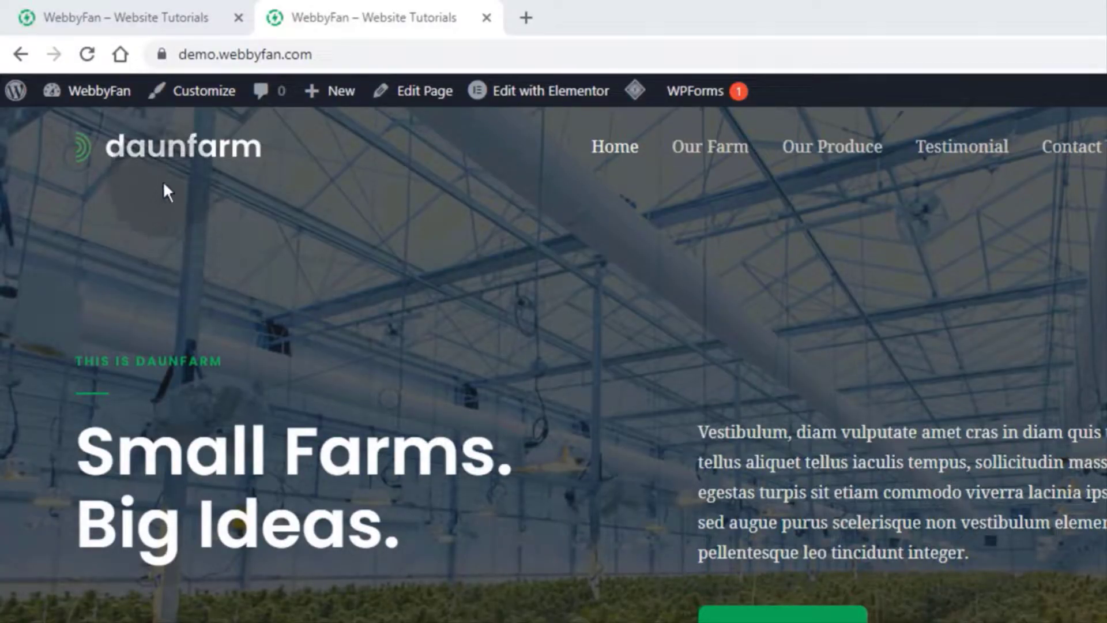
{"action": "mouse_move", "coordinate": [227, 182]}
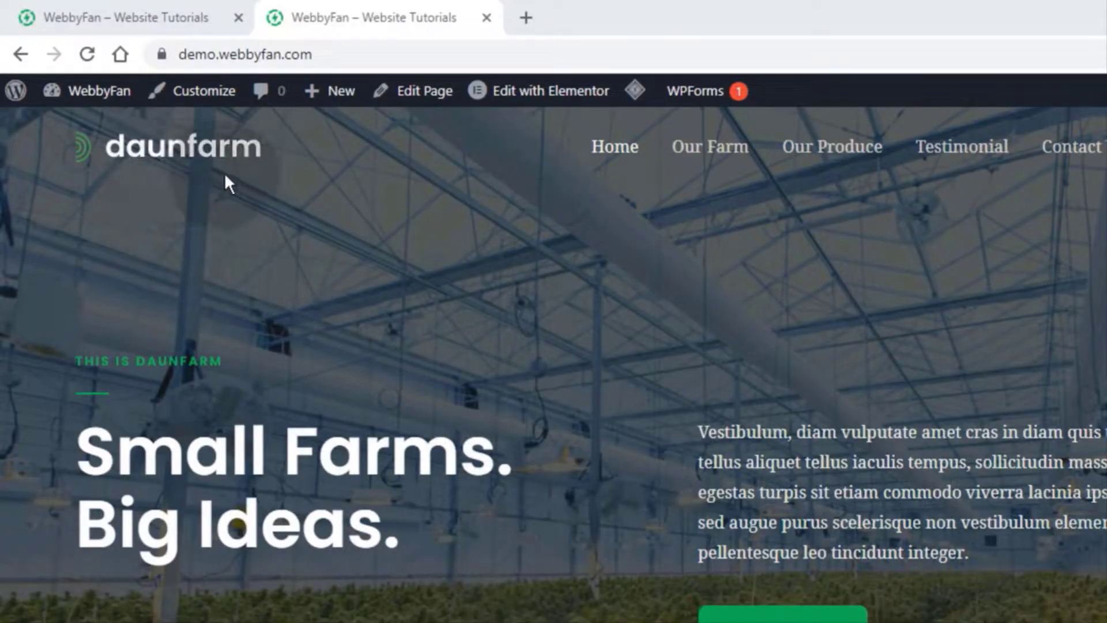
{"action": "mouse_move", "coordinate": [206, 190]}
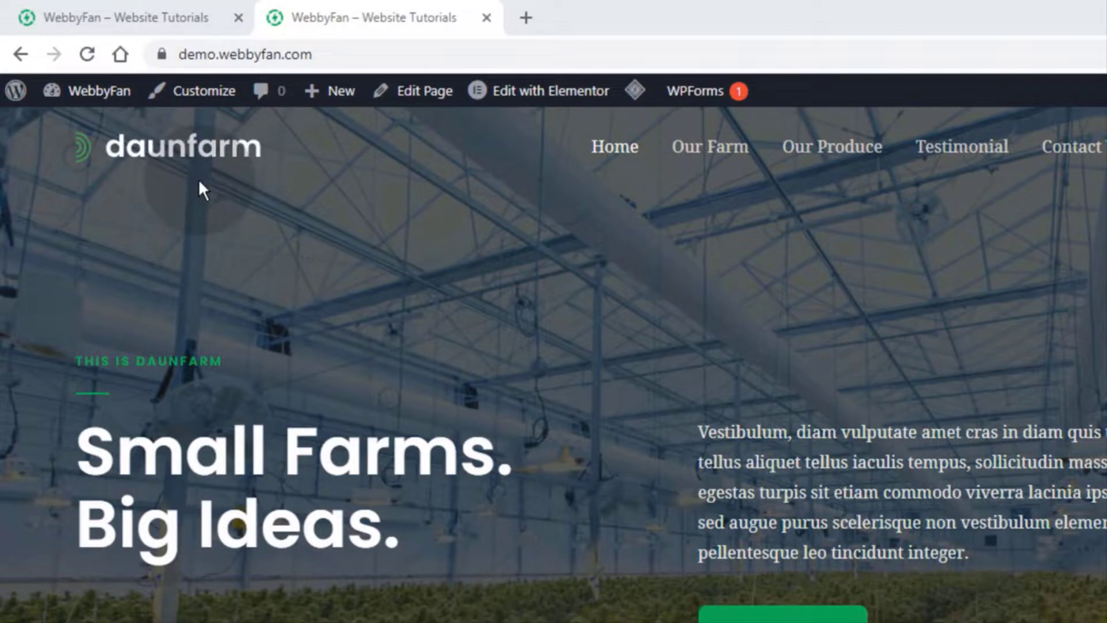
{"action": "mouse_move", "coordinate": [204, 109]}
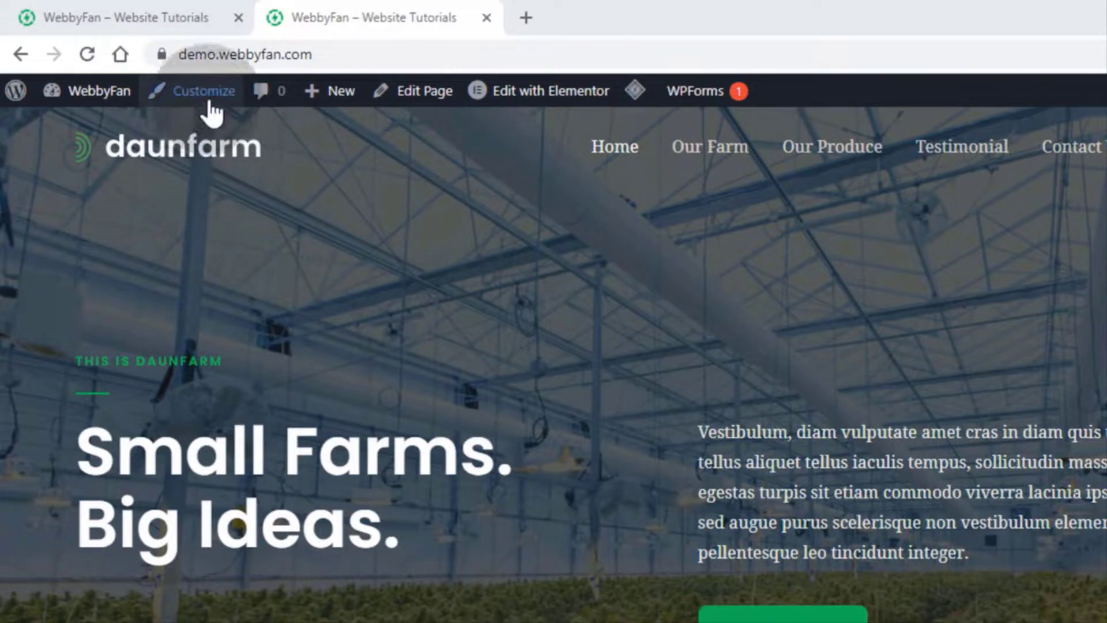
Step: Open the live Customizer and the Logo settings via the daunfarm logo's edit shortcut
{"action": "left_click", "coordinate": [202, 90]}
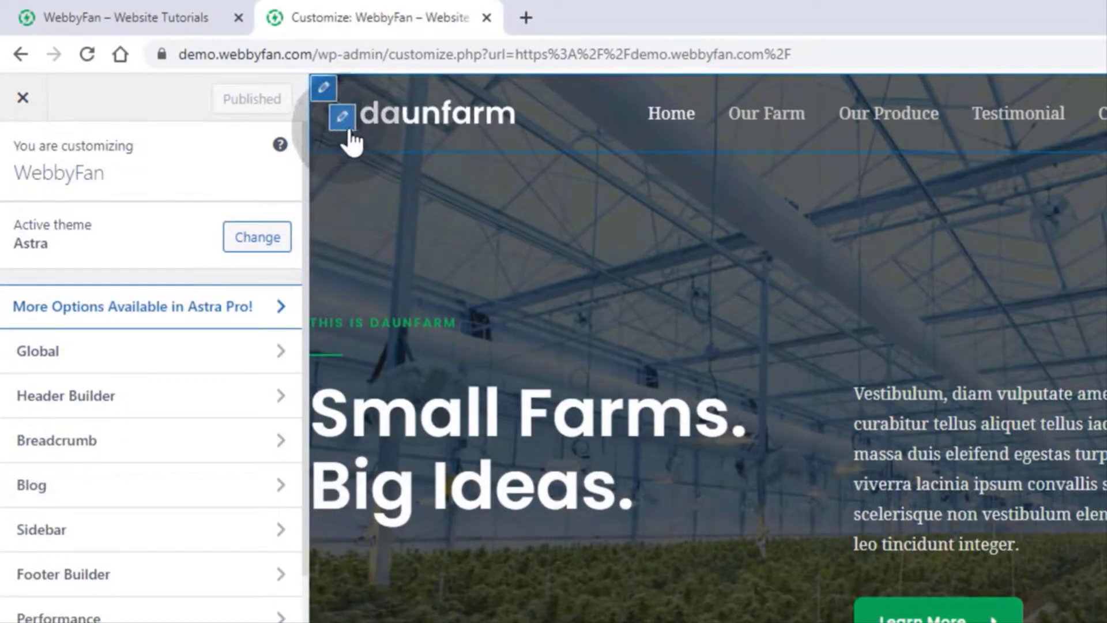
{"action": "mouse_move", "coordinate": [345, 117]}
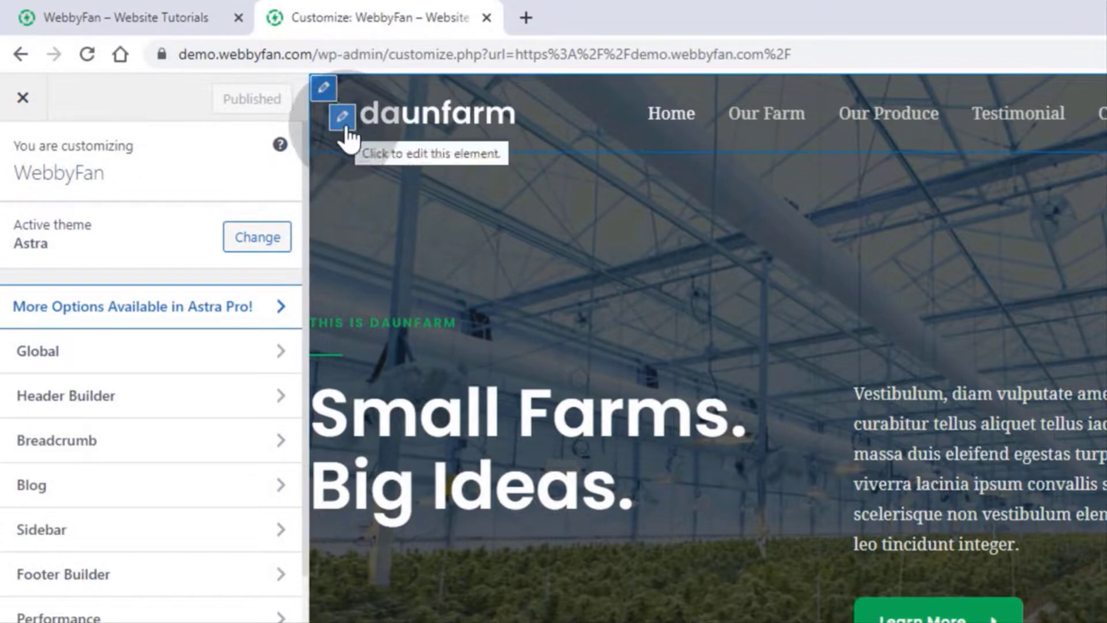
{"action": "left_click", "coordinate": [343, 115]}
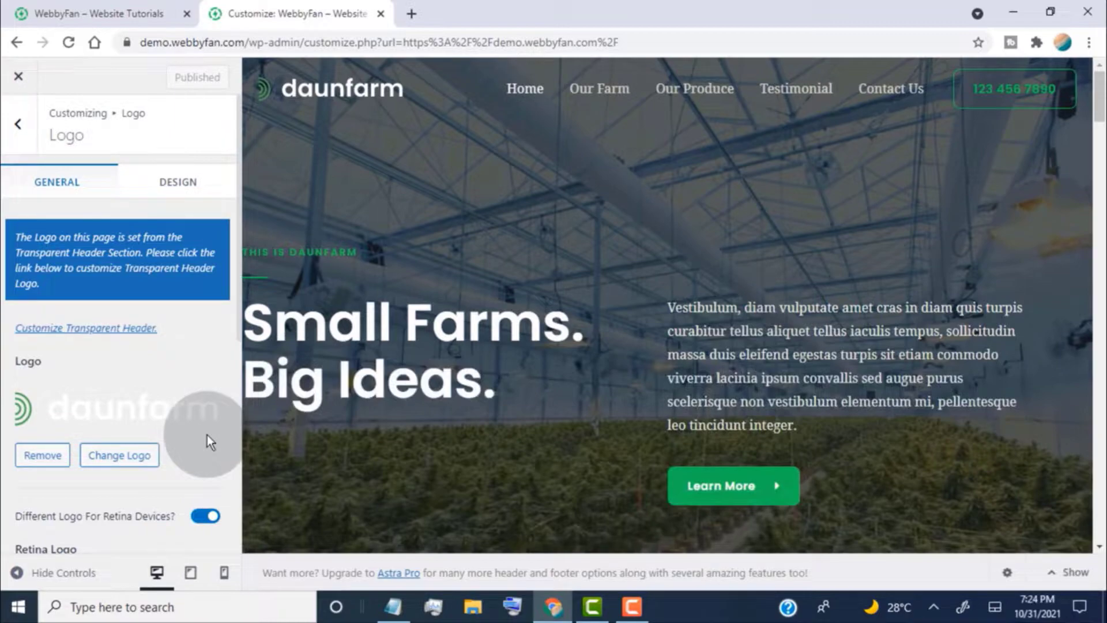
Step: Remove the daunfarm main logo and the Retina Logo images
{"action": "scroll", "scroll_direction": "down", "scroll_amount": 3}
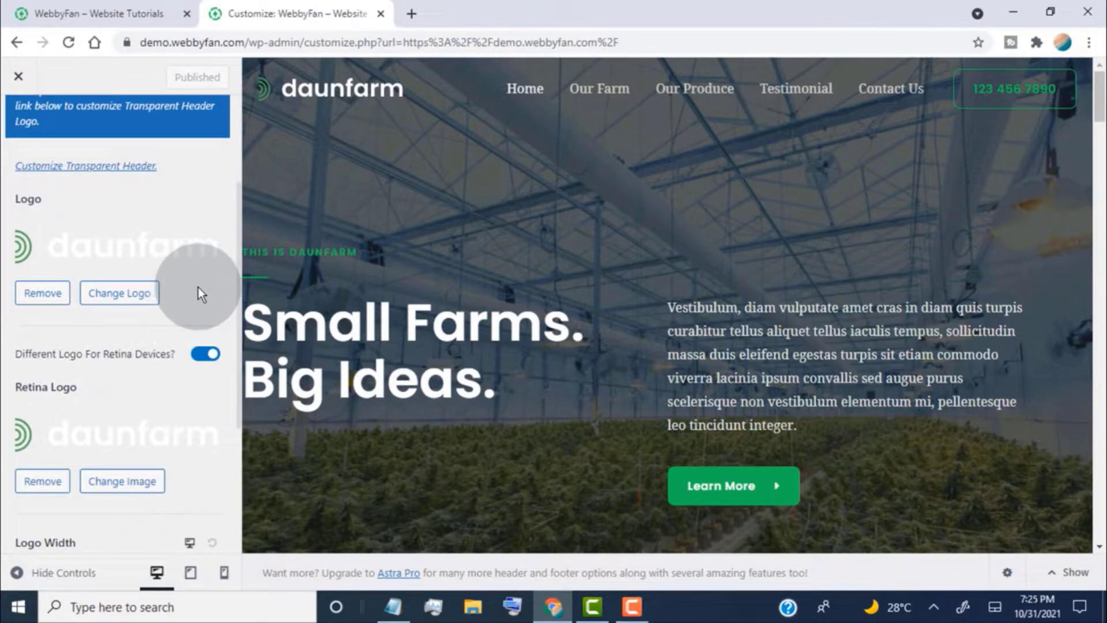
{"action": "left_click", "coordinate": [41, 293]}
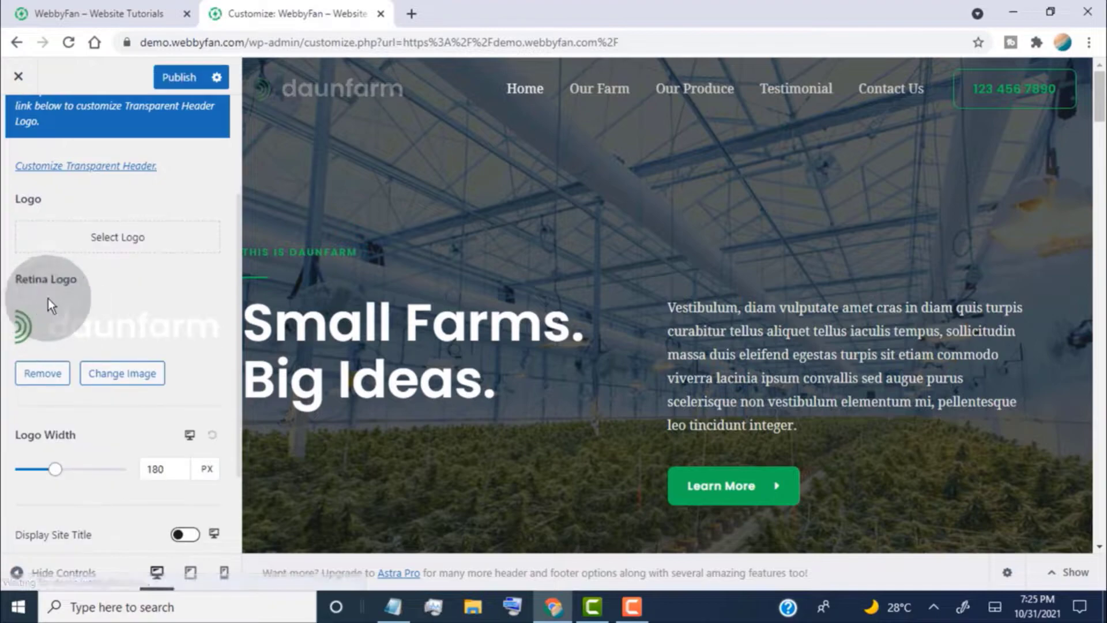
{"action": "left_click", "coordinate": [41, 373]}
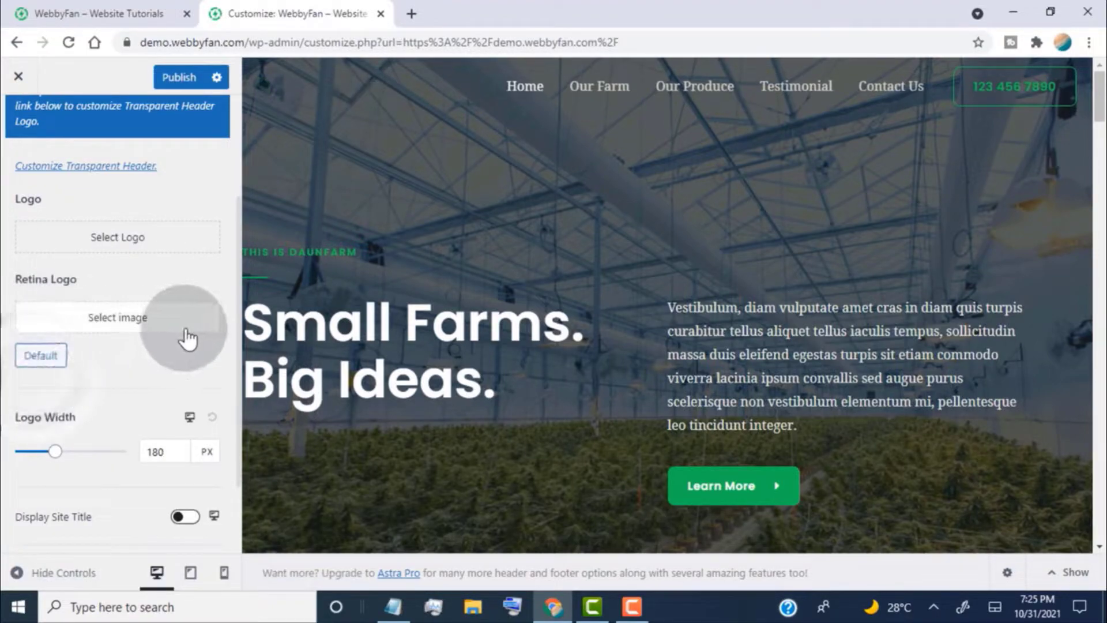
{"action": "scroll", "scroll_direction": "down", "scroll_amount": 3}
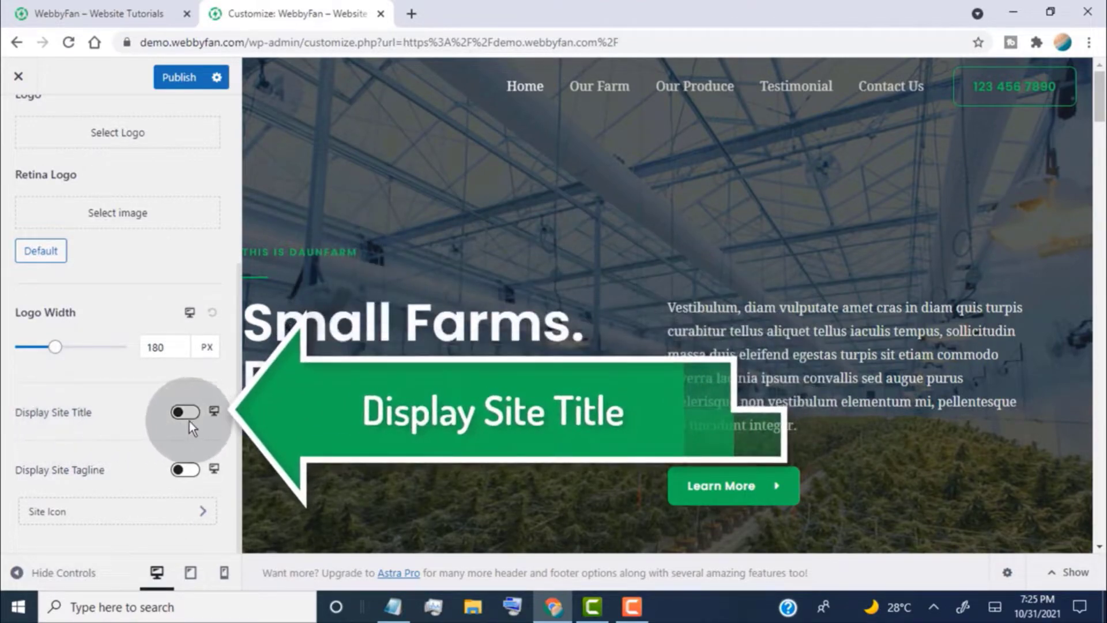
Step: Turn on Display Site Title for WebbyFan, leaving Display Site Tagline switched off
{"action": "left_click", "coordinate": [184, 412]}
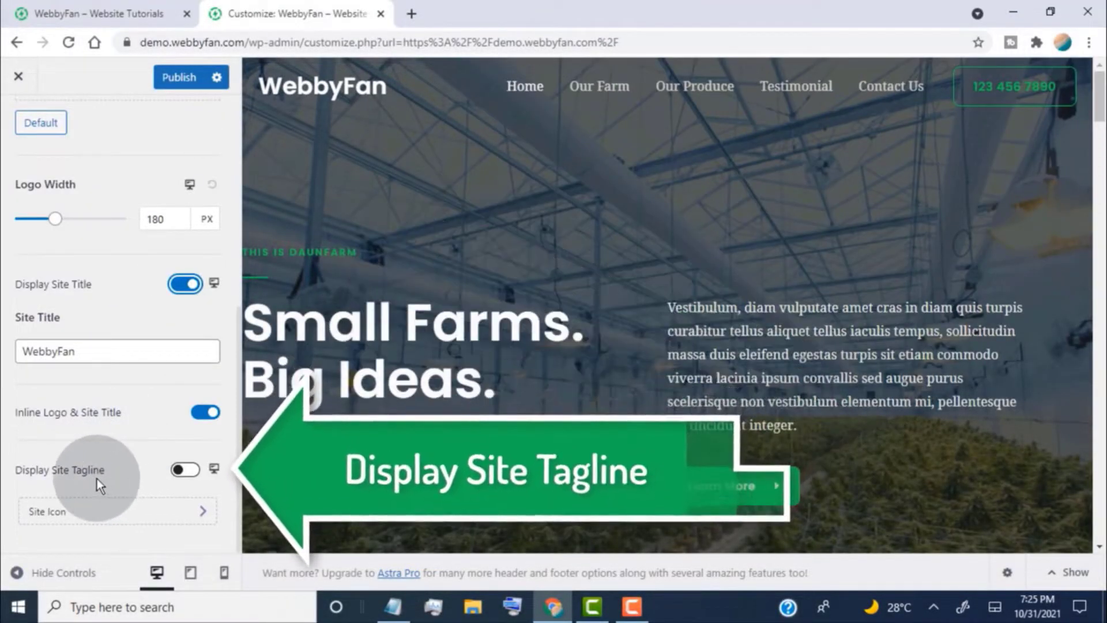
{"action": "left_click", "coordinate": [185, 470]}
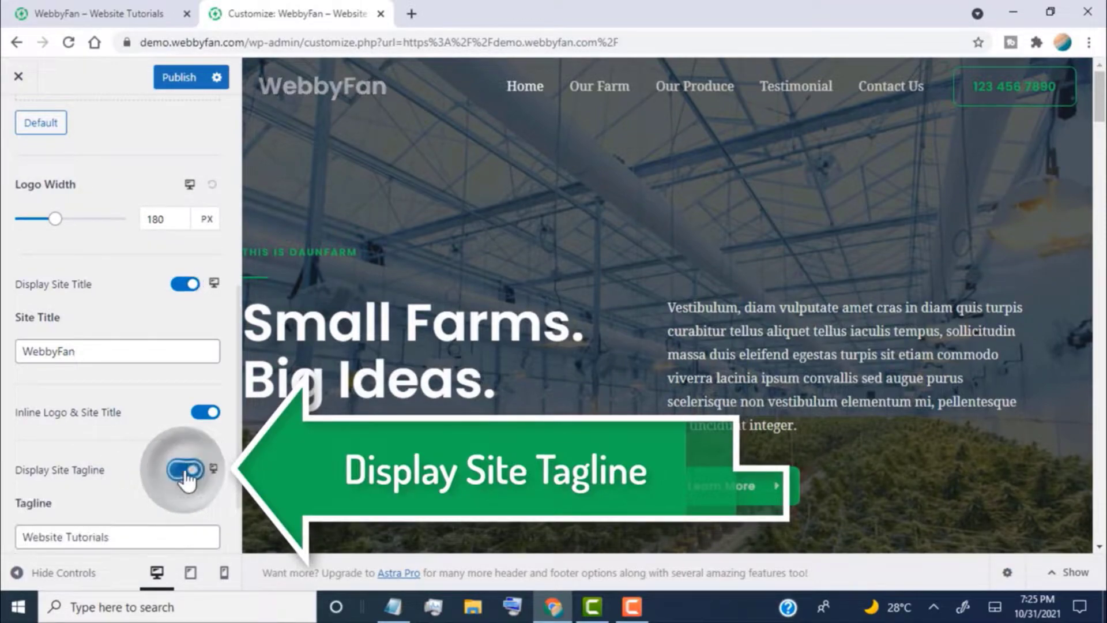
{"action": "left_click", "coordinate": [185, 469]}
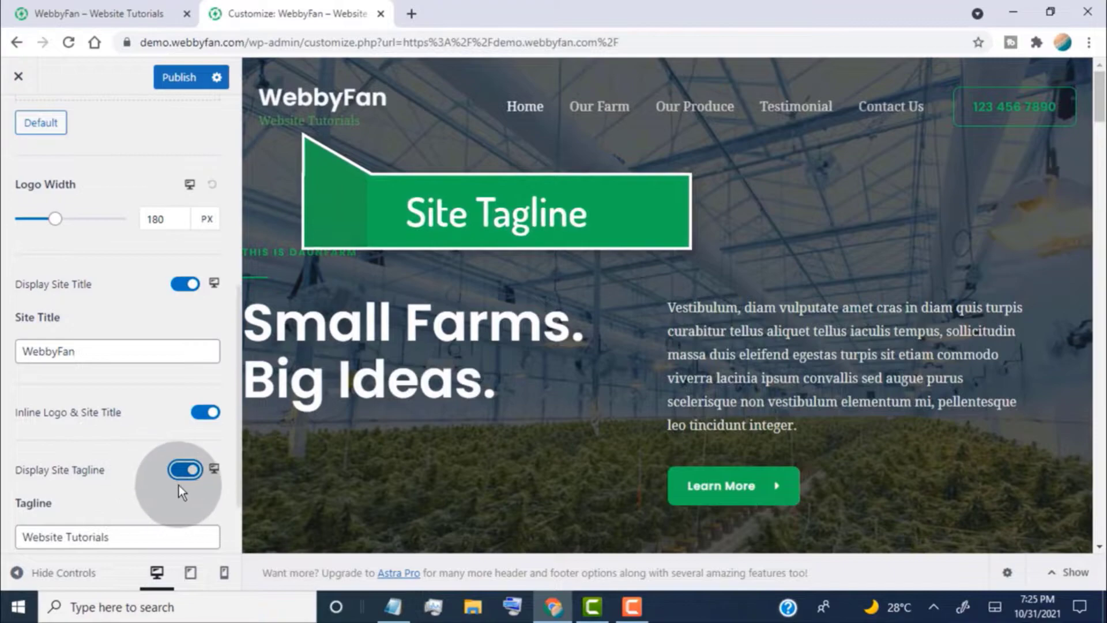
{"action": "left_click", "coordinate": [183, 470]}
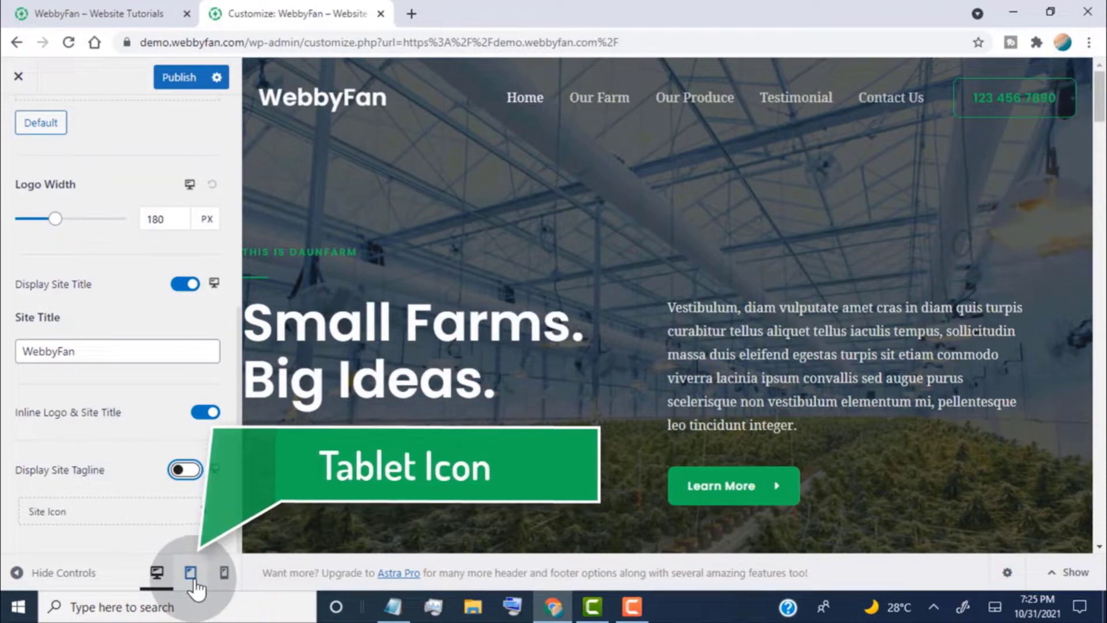
Step: Switch the preview to tablet and enable Display Site Title there
{"action": "left_click", "coordinate": [191, 573]}
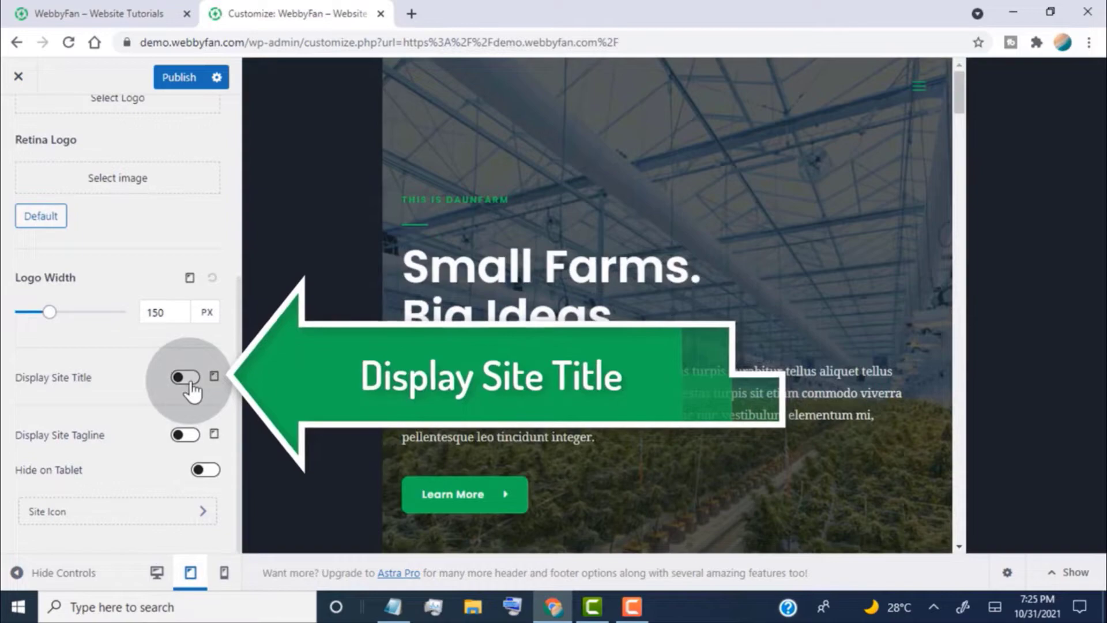
{"action": "left_click", "coordinate": [184, 376]}
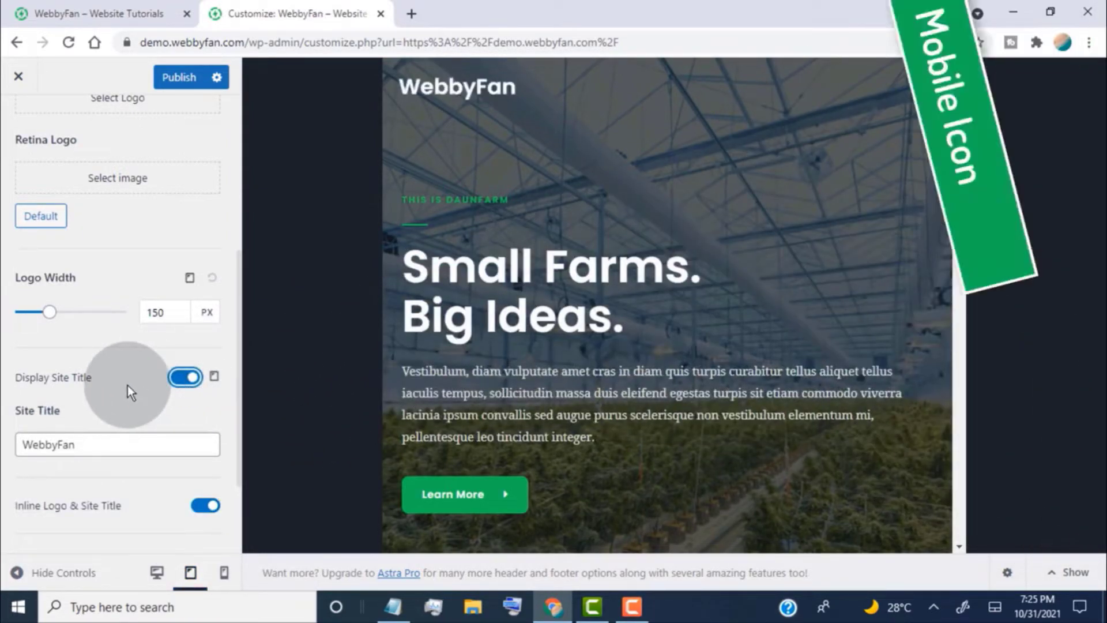
{"action": "left_click", "coordinate": [223, 572]}
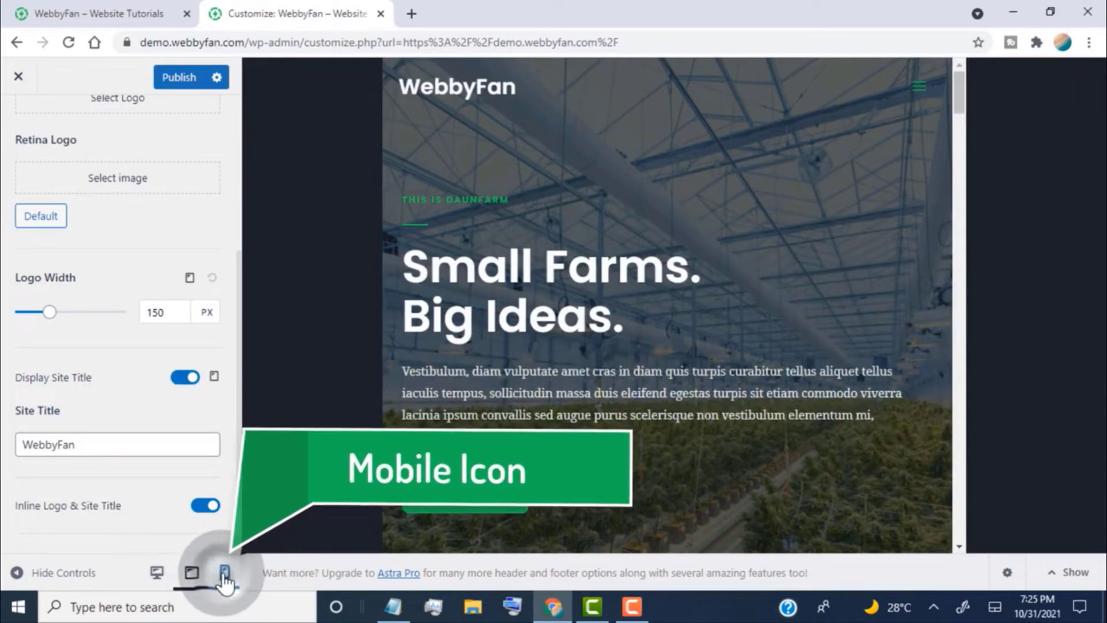
Step: Switch the preview to mobile and enable Display Site Title there
{"action": "left_click", "coordinate": [224, 573]}
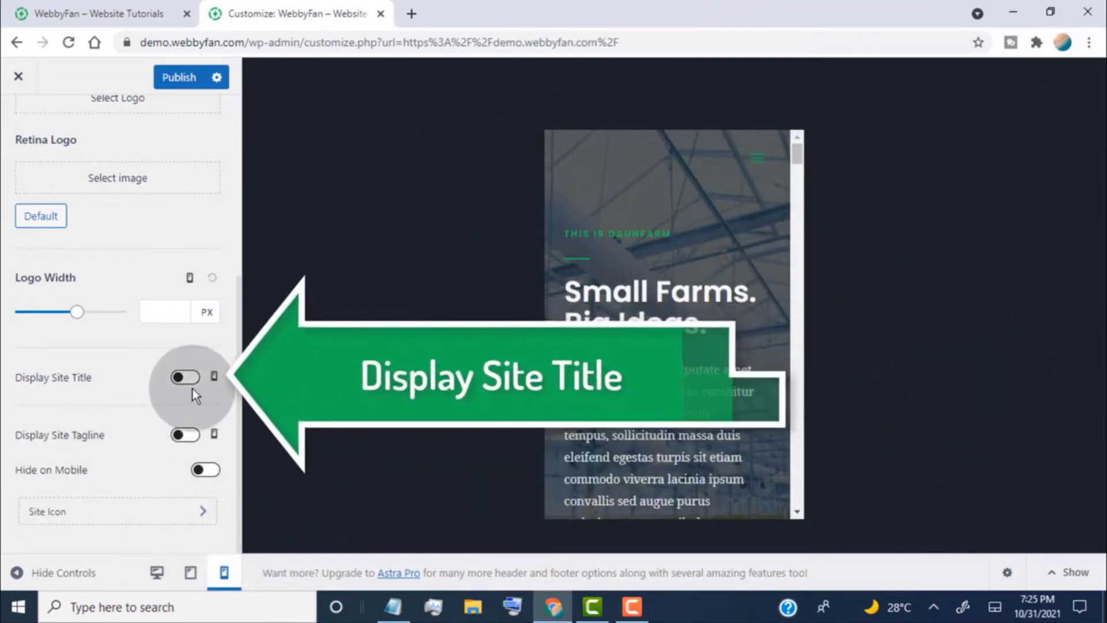
{"action": "left_click", "coordinate": [184, 377]}
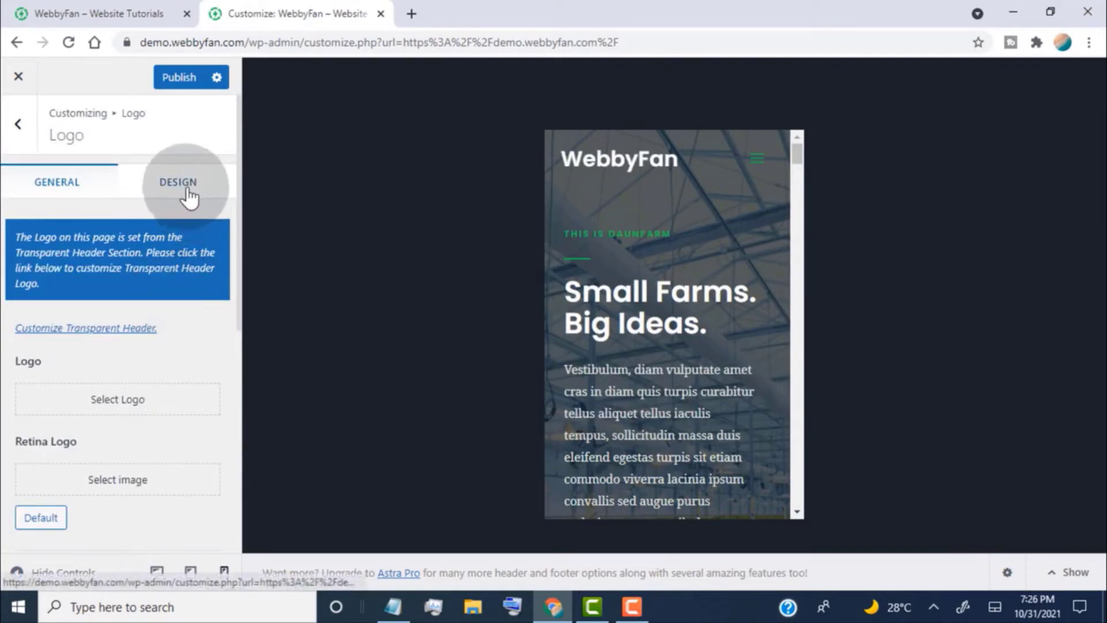
Step: In the Design tab, set Title Font Size to 30 px, keeping the default title colour
{"action": "left_click", "coordinate": [178, 184]}
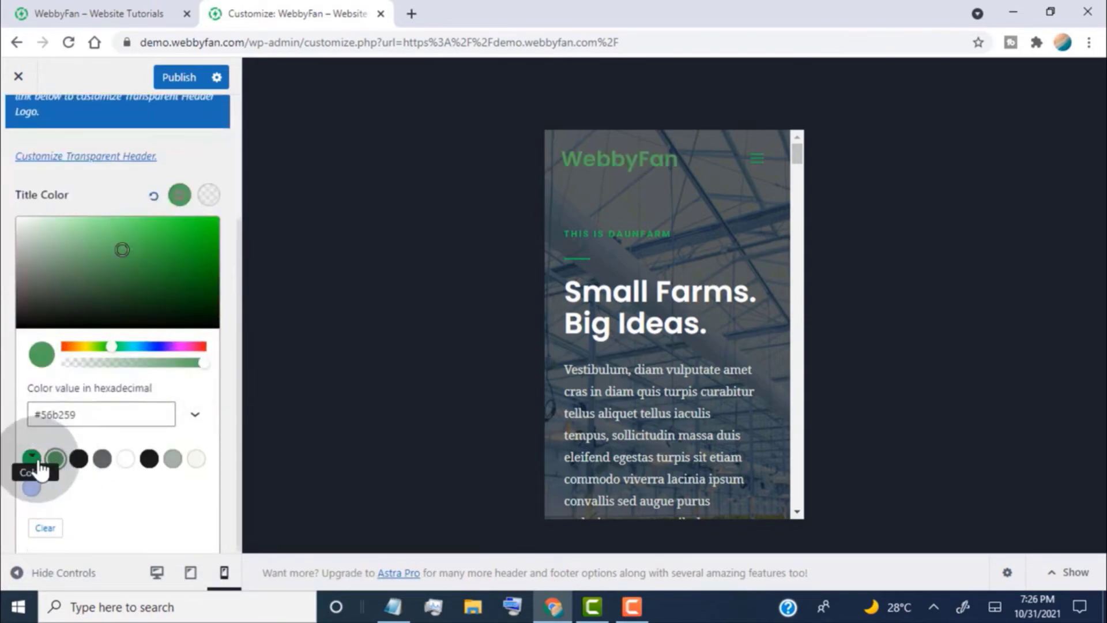
{"action": "left_click", "coordinate": [126, 459]}
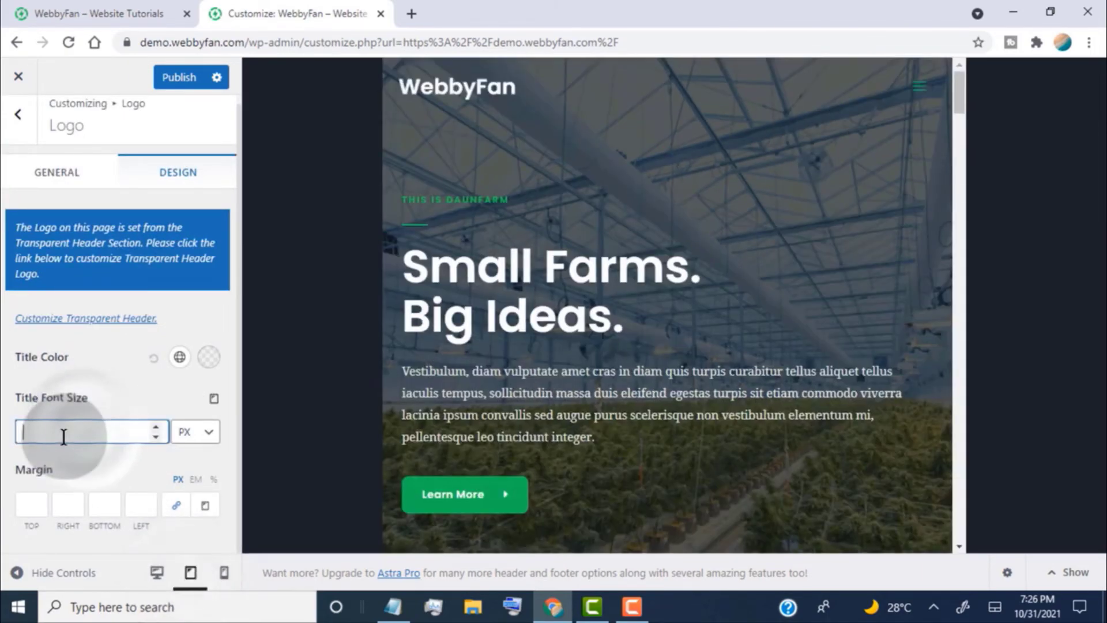
{"action": "type", "text": "29"}
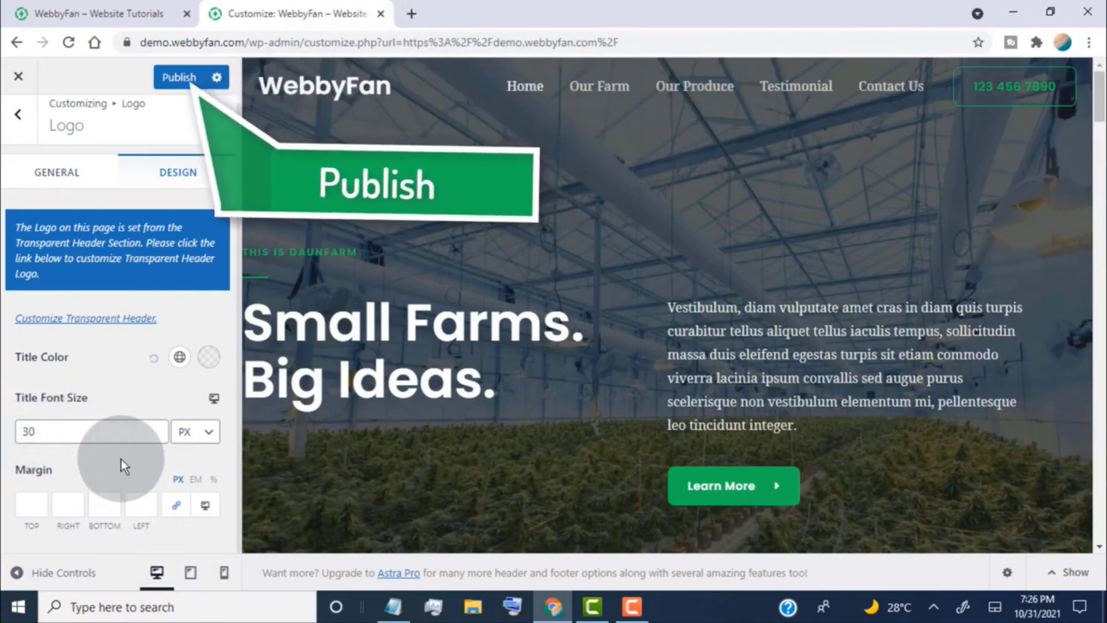
{"action": "mouse_move", "coordinate": [137, 460]}
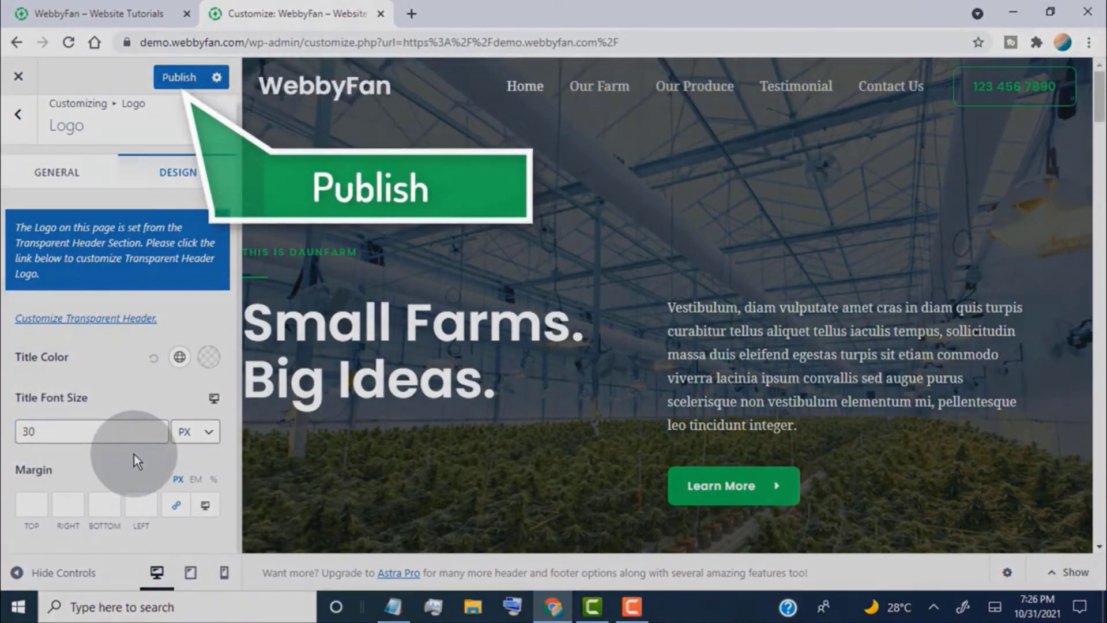